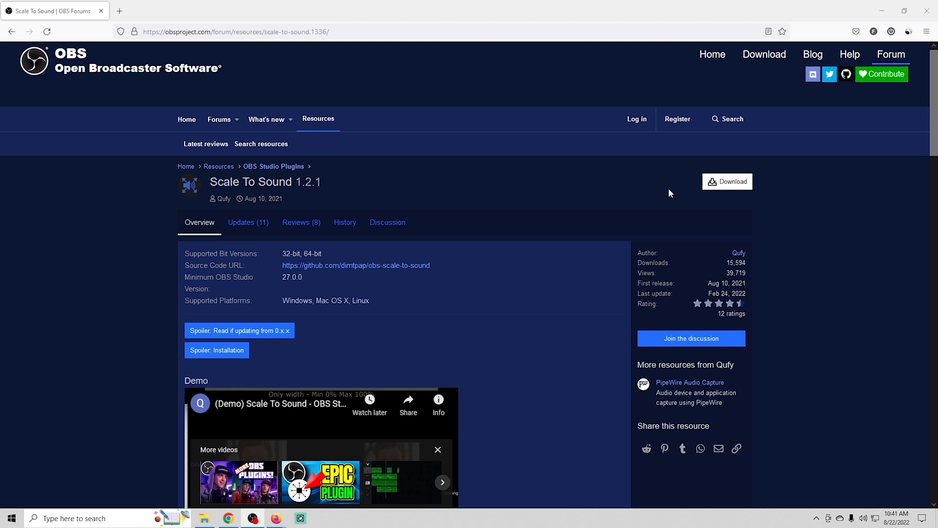
mouse_move(727, 181)
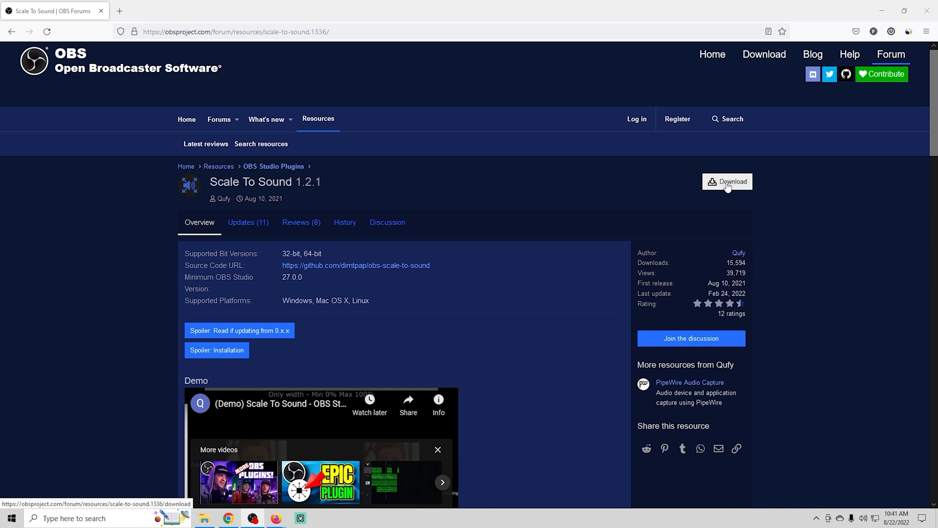
Download the Scale To Sound 1.2.1 Windows zip from the OBS forum resource page
left_click(727, 182)
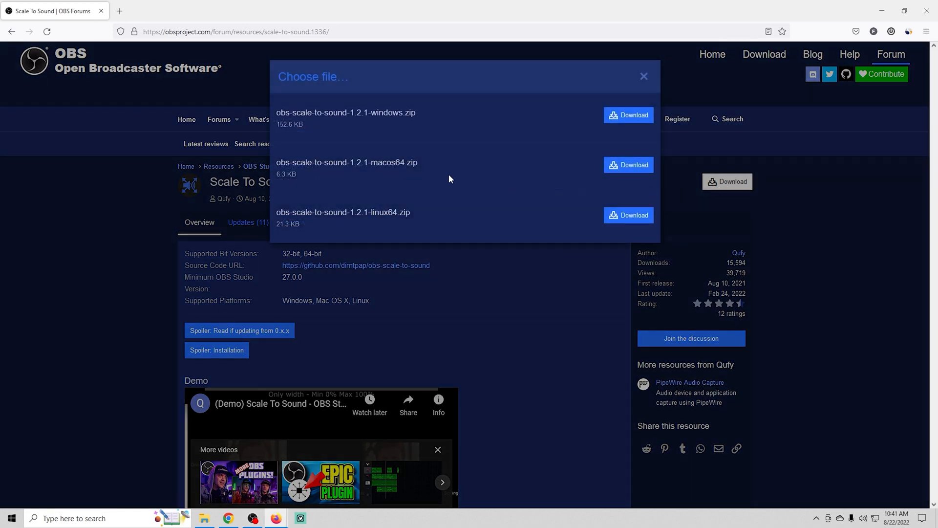
mouse_move(451, 178)
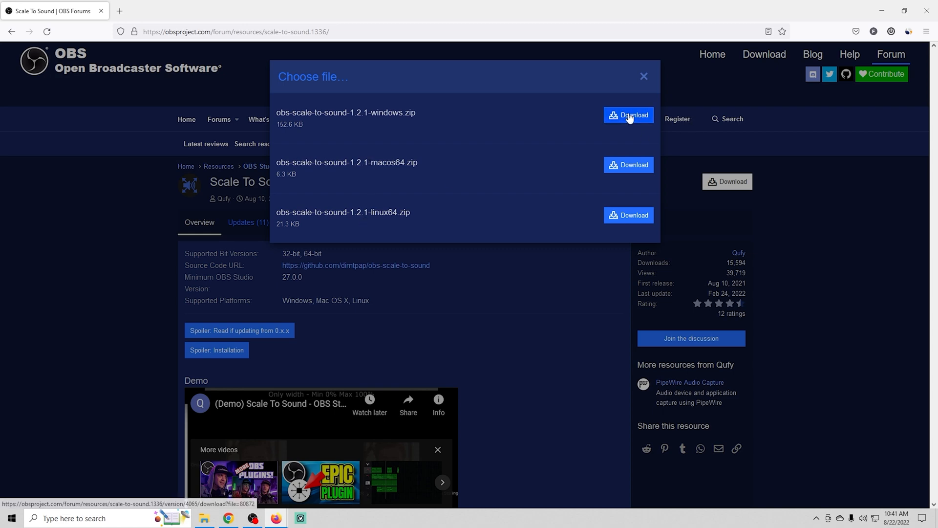
left_click(628, 115)
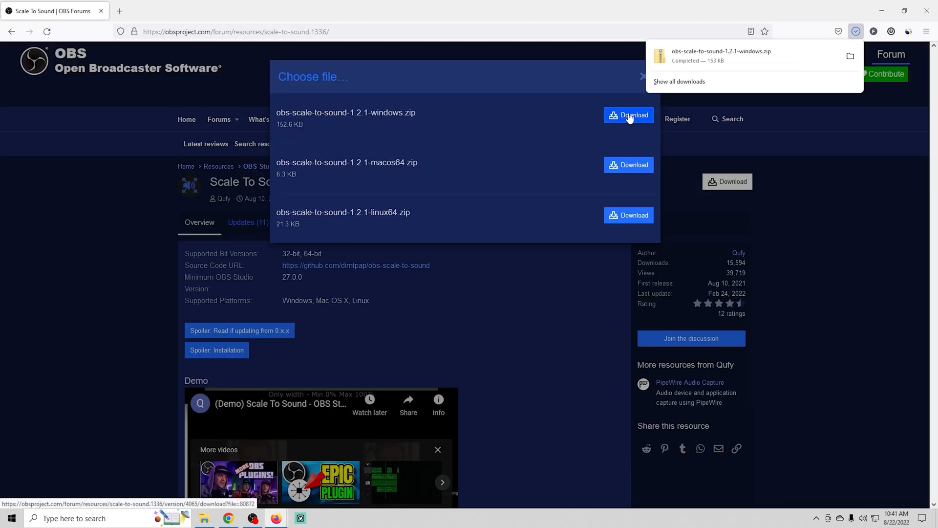
Extract the plugin zip into Downloads, open its folder and select data and obs-plugins
right_click(488, 122)
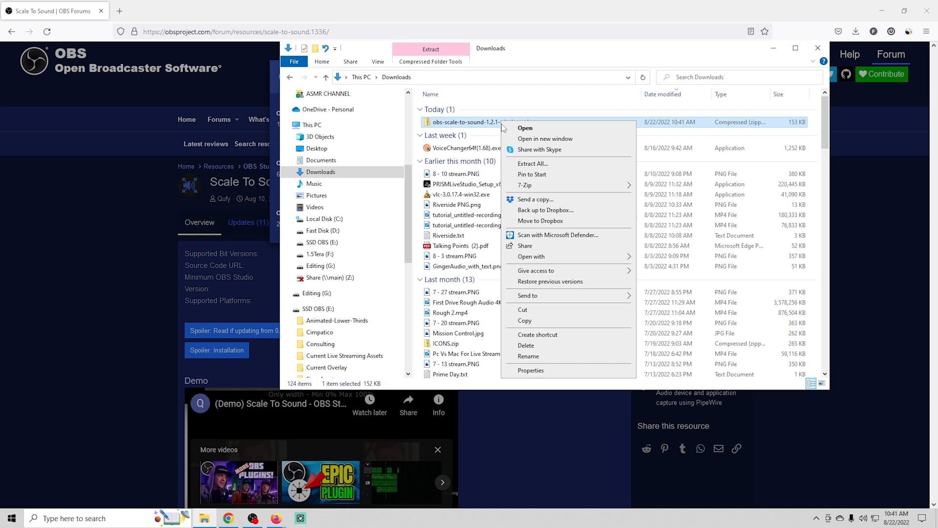
left_click(532, 163)
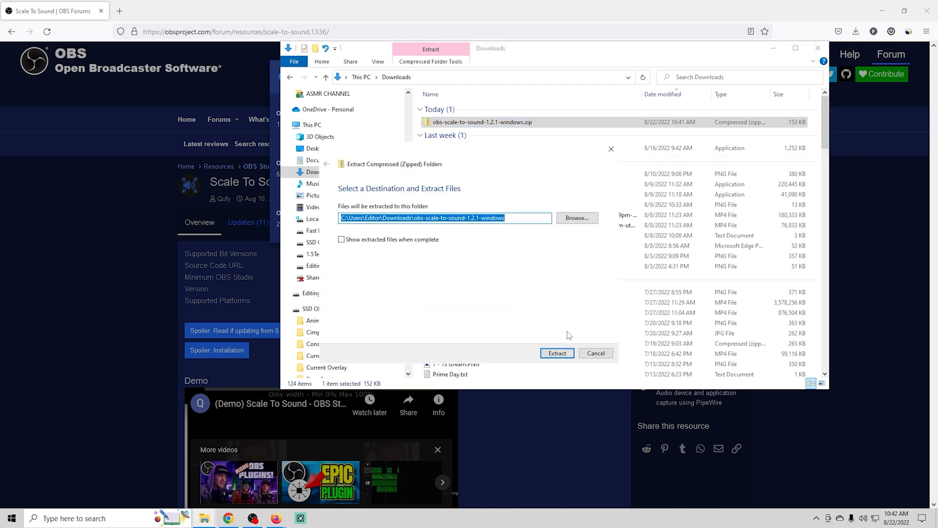
left_click(556, 353)
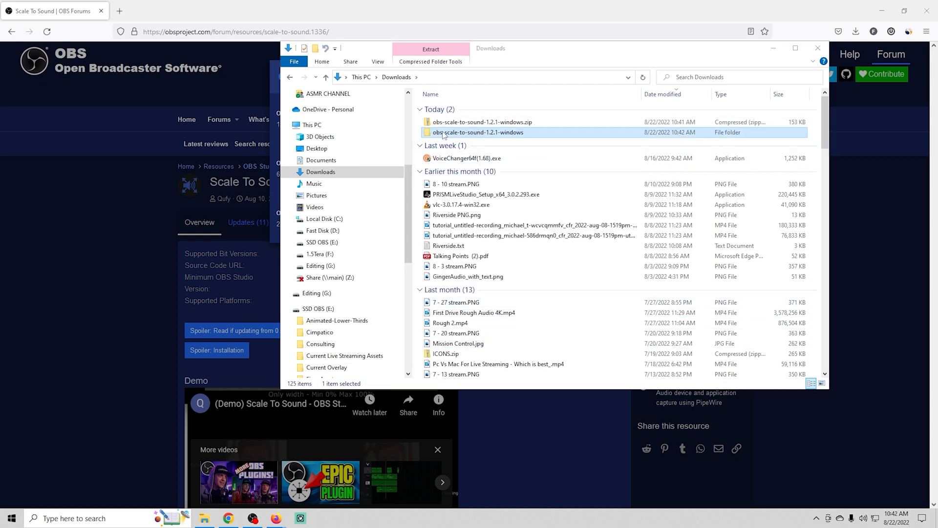
double_click(478, 132)
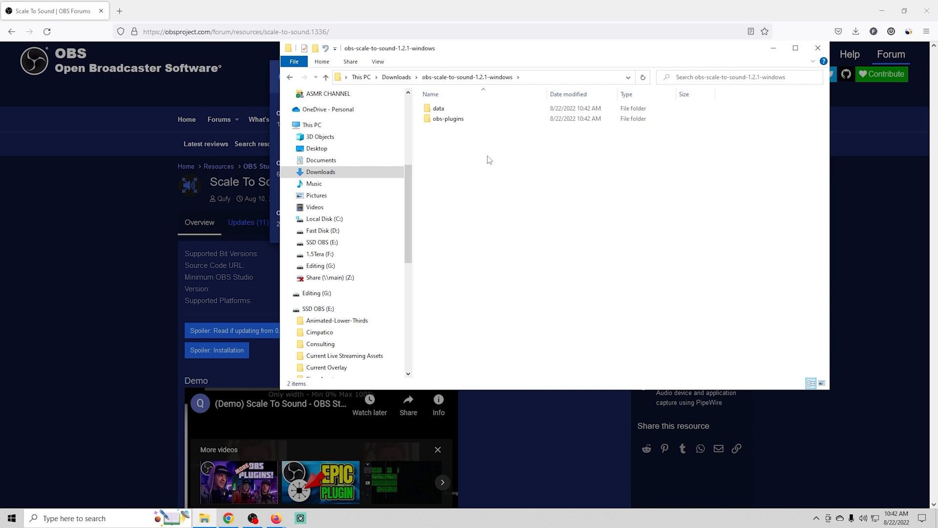
left_click(448, 118)
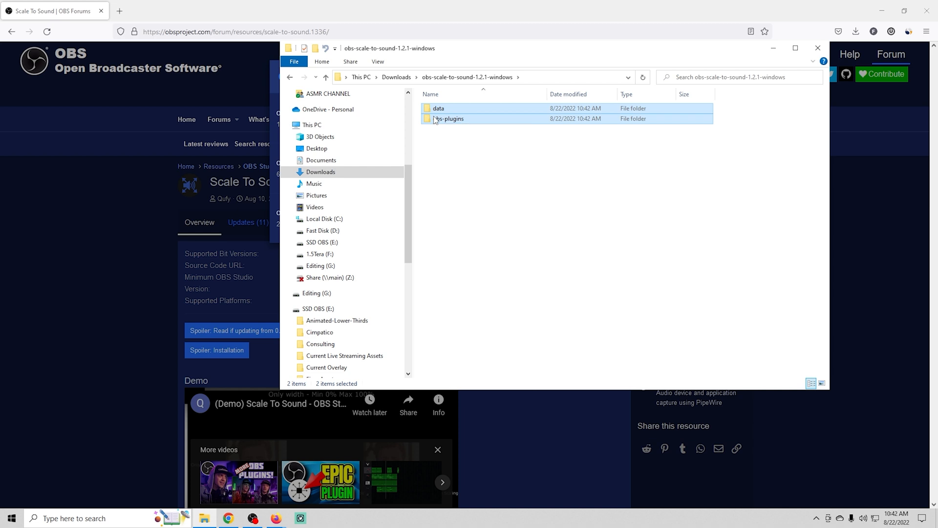
mouse_move(455, 271)
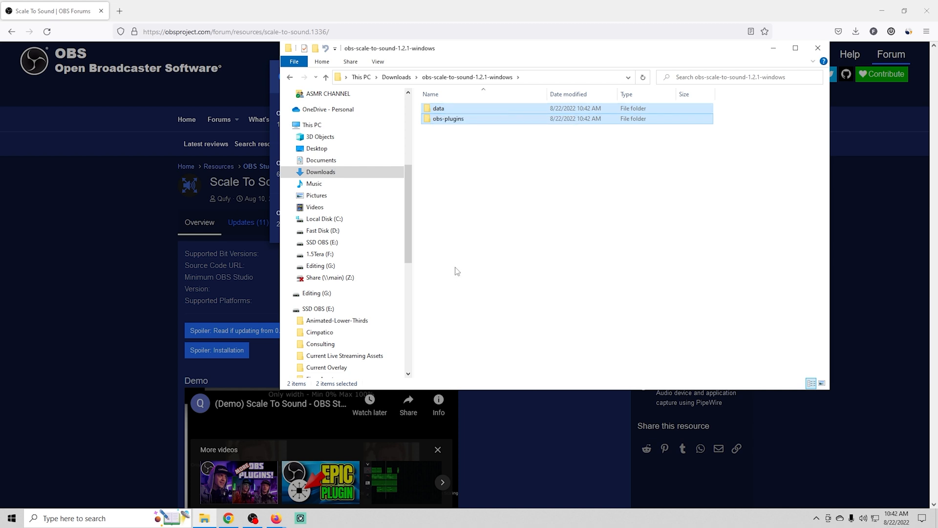
Paste the data and obs-plugins folders into the obs-studio folder on drive E:
scroll("down", 3)
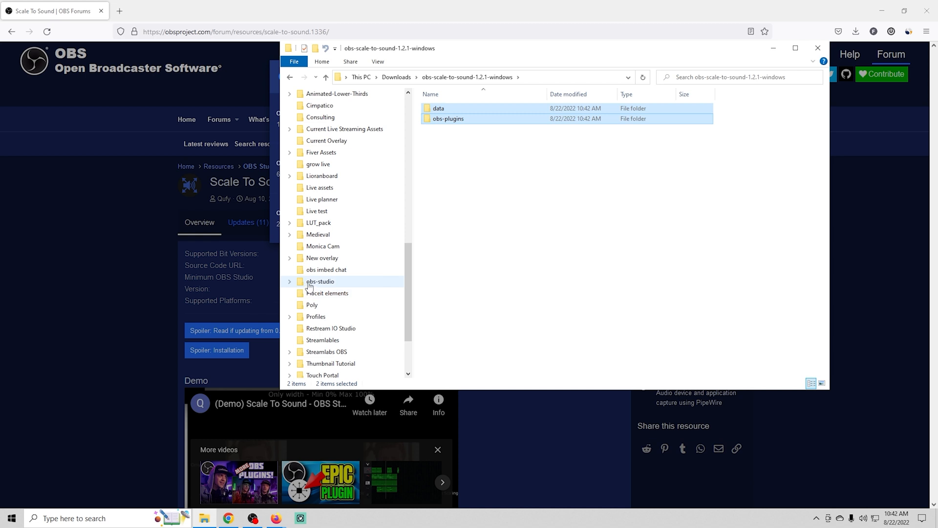
double_click(320, 281)
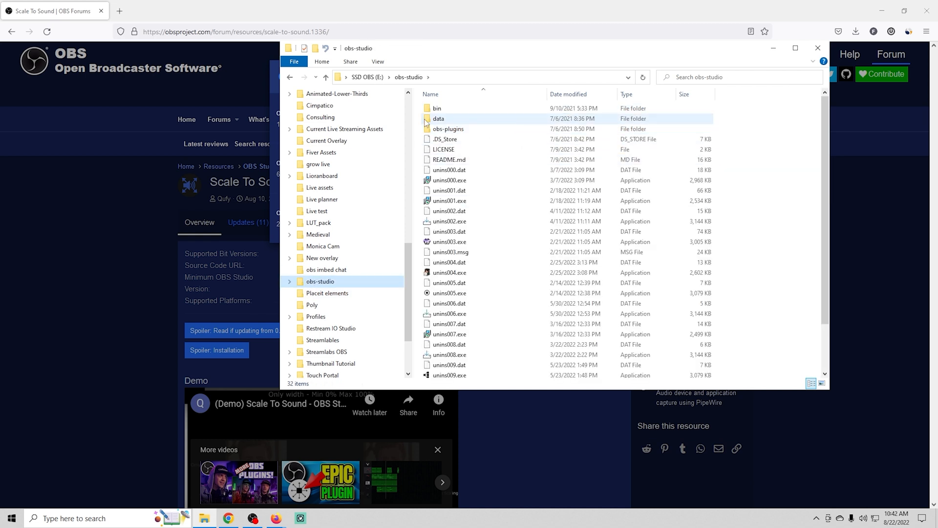
left_click(444, 139)
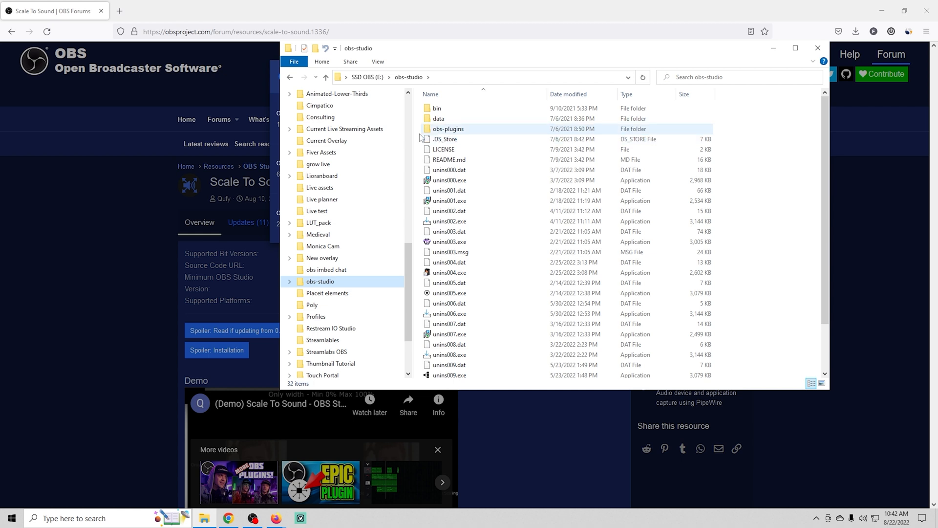
right_click(320, 282)
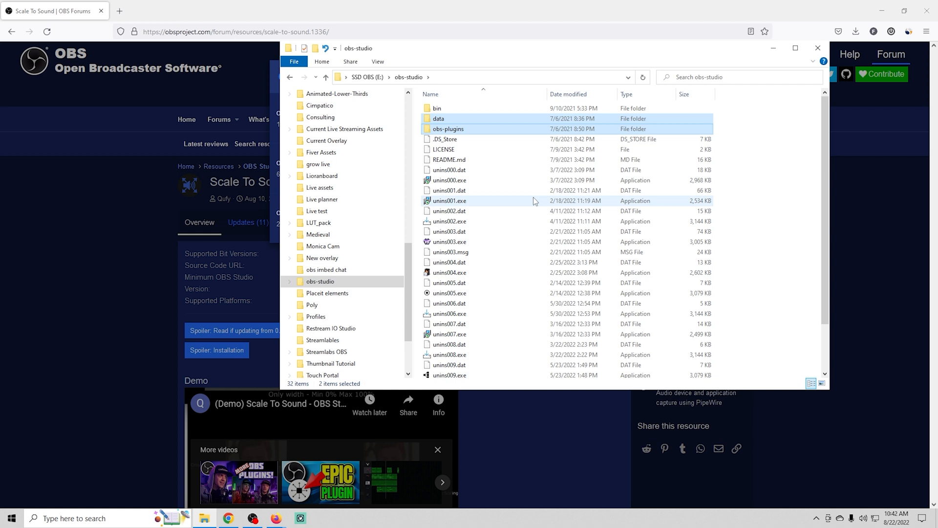
mouse_move(449, 210)
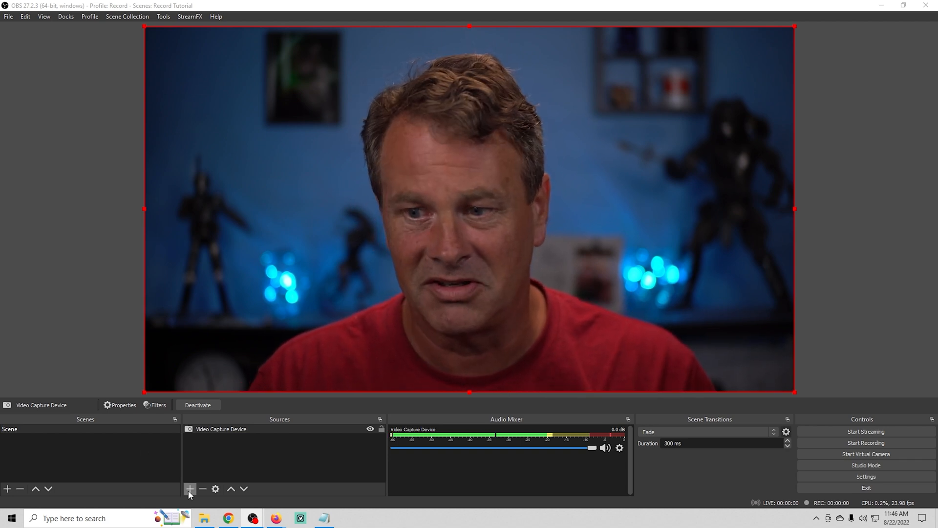
Add a Media Source playing the Phat beat mp3 on loop
left_click(189, 489)
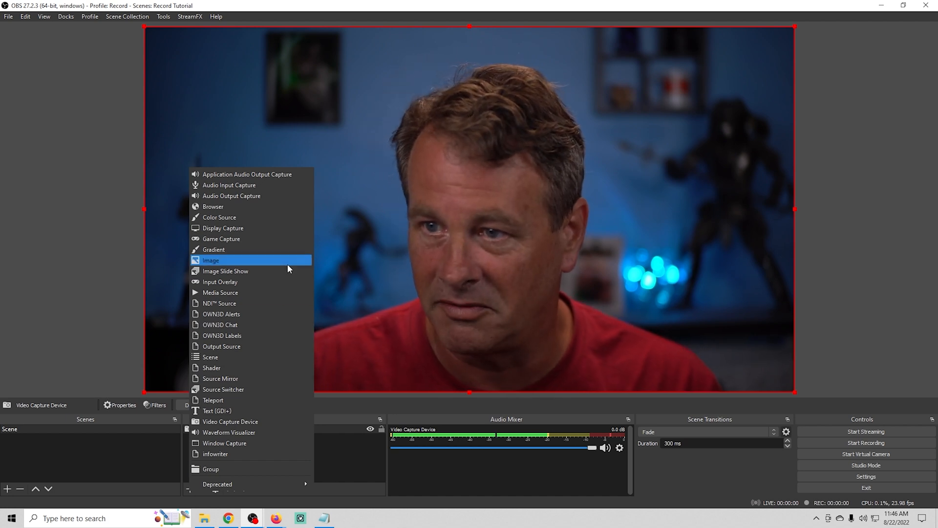
mouse_move(267, 293)
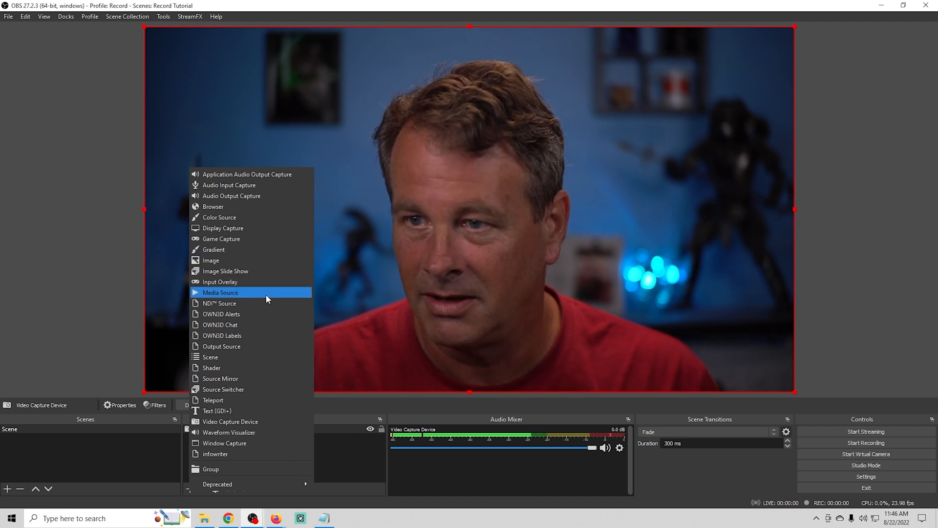
left_click(221, 292)
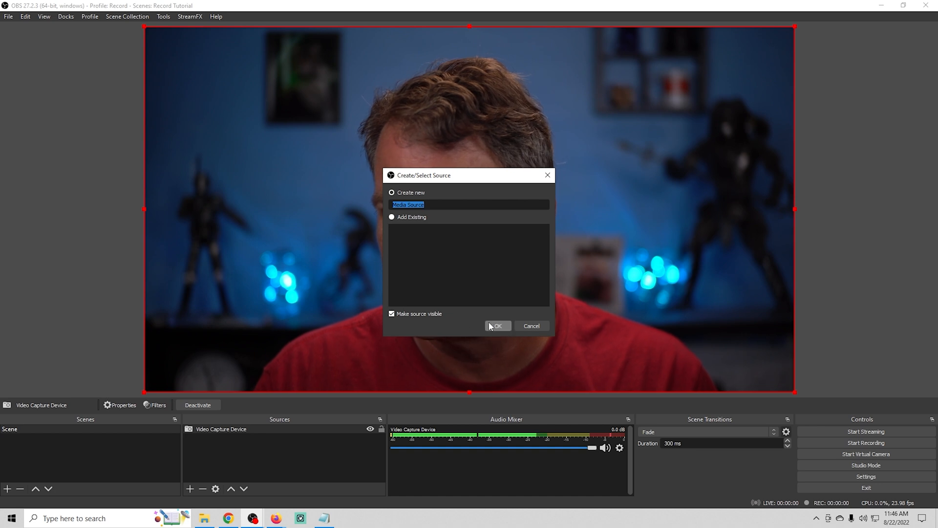
left_click(496, 326)
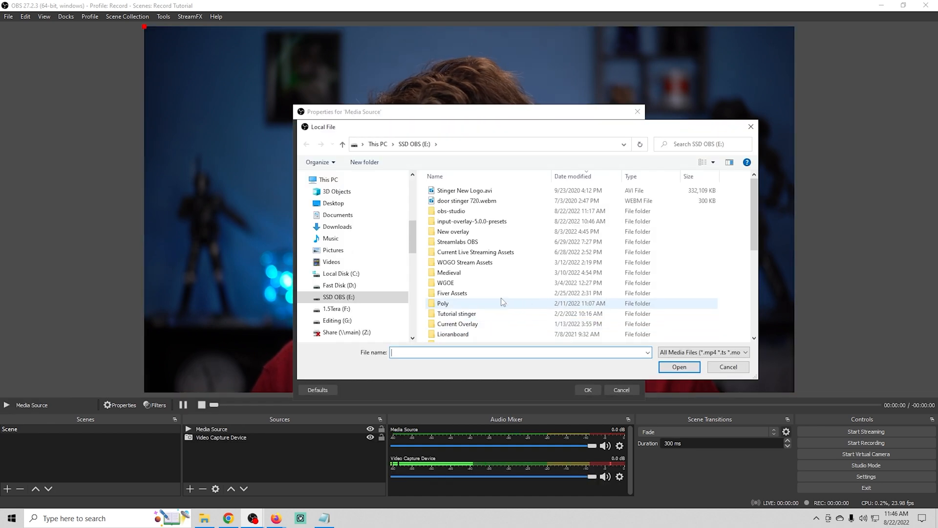
mouse_move(492, 285)
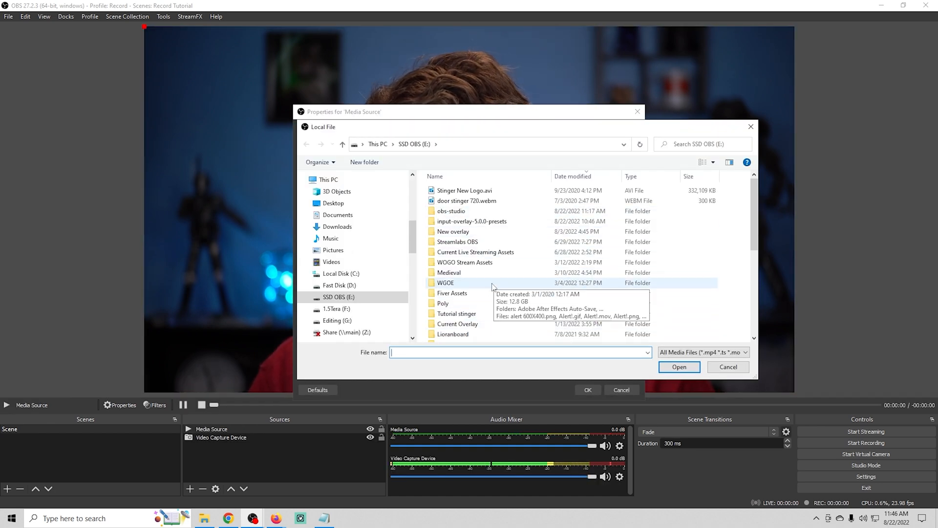
left_click(679, 367)
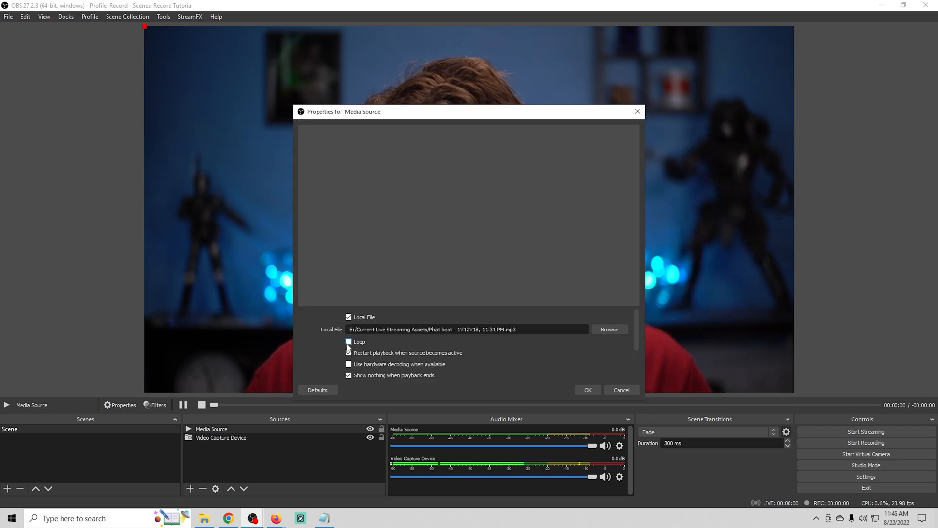
left_click(348, 341)
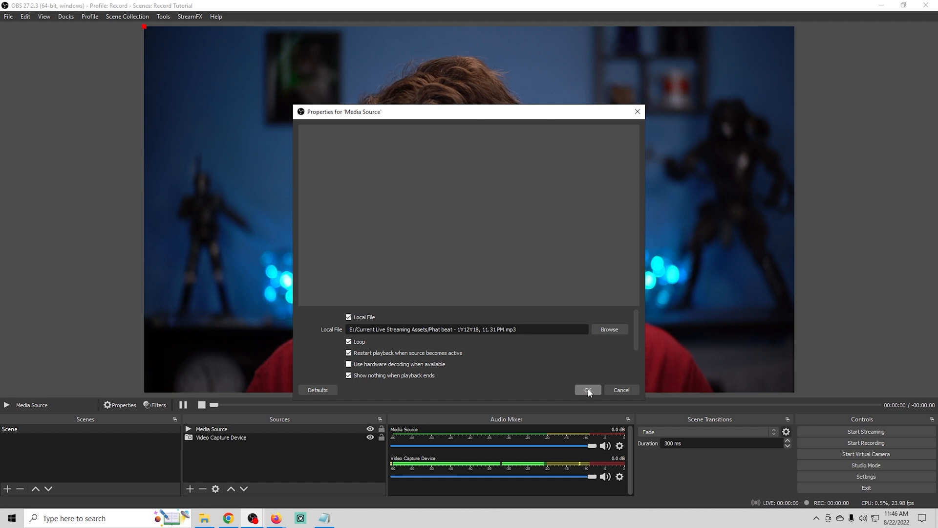
left_click(586, 389)
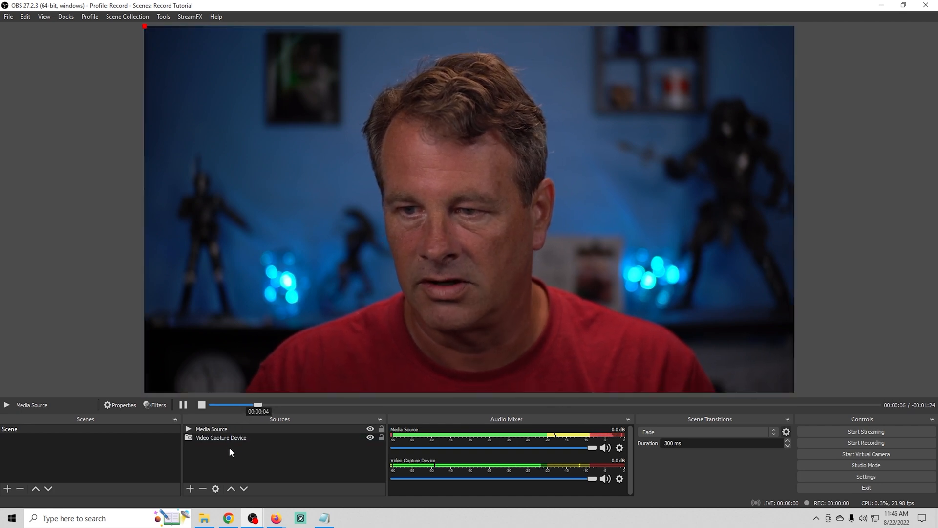
Shrink the Video Capture Device on the canvas and add a Scale To Sound effect filter
left_click(221, 437)
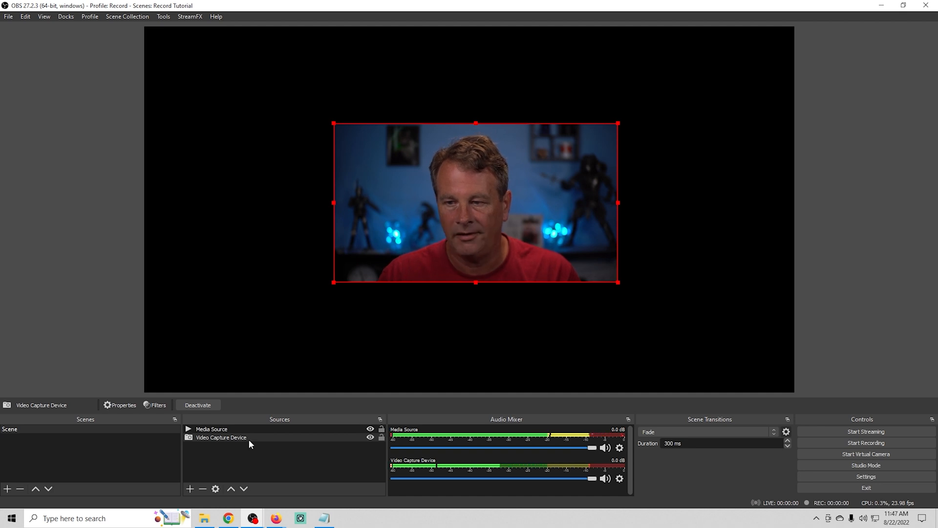
right_click(221, 437)
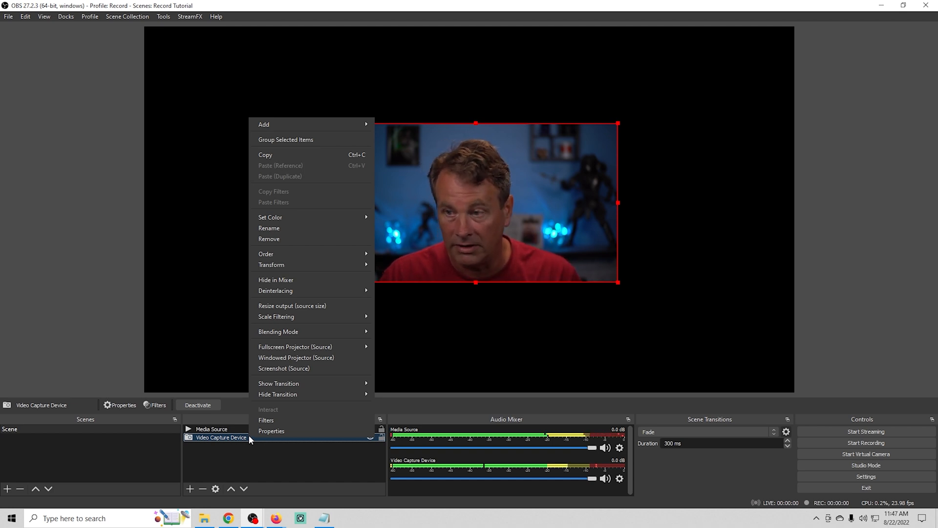
mouse_move(272, 431)
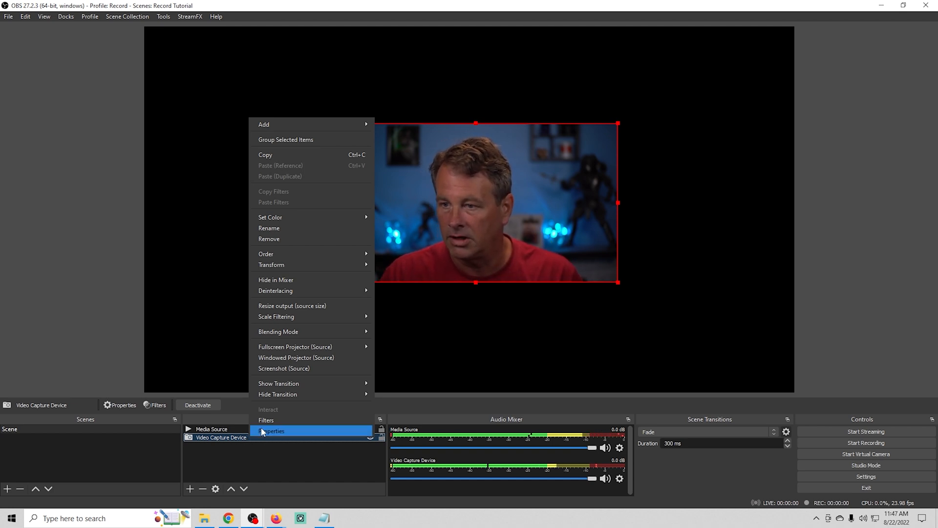
left_click(266, 420)
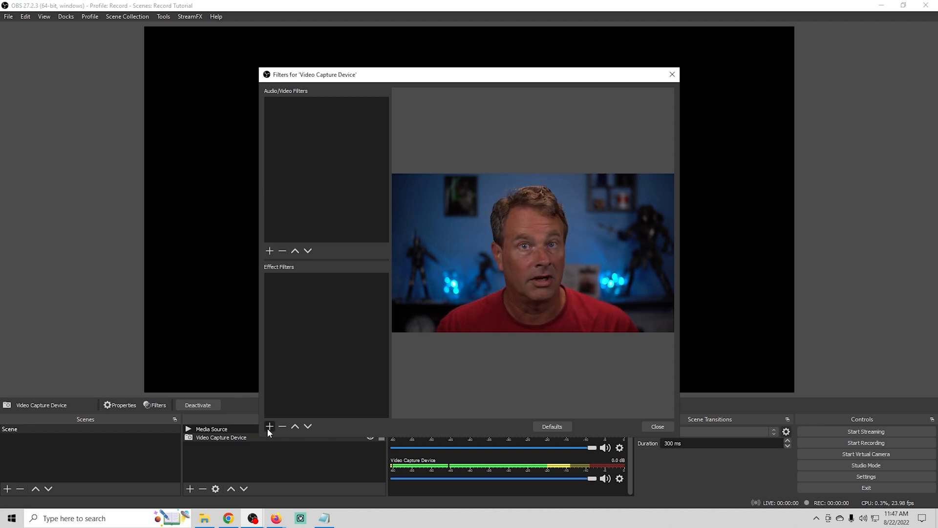
left_click(269, 426)
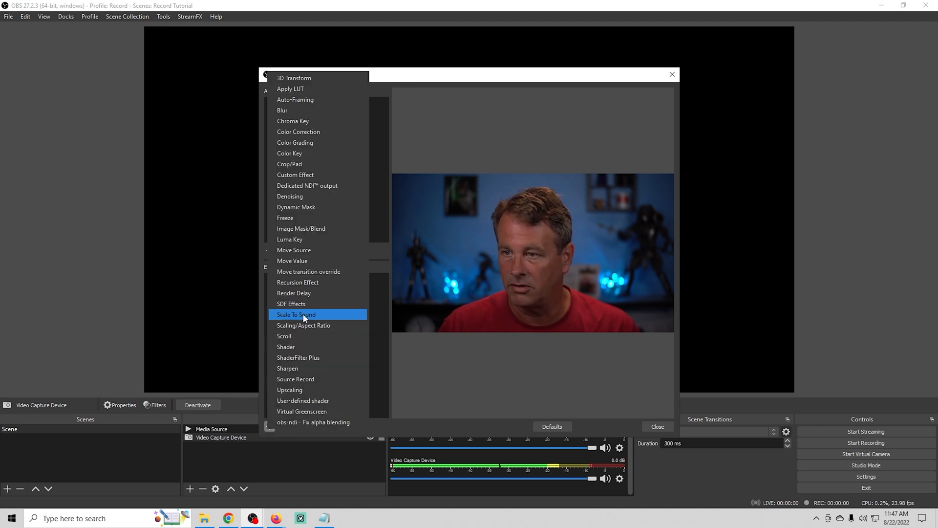
left_click(296, 314)
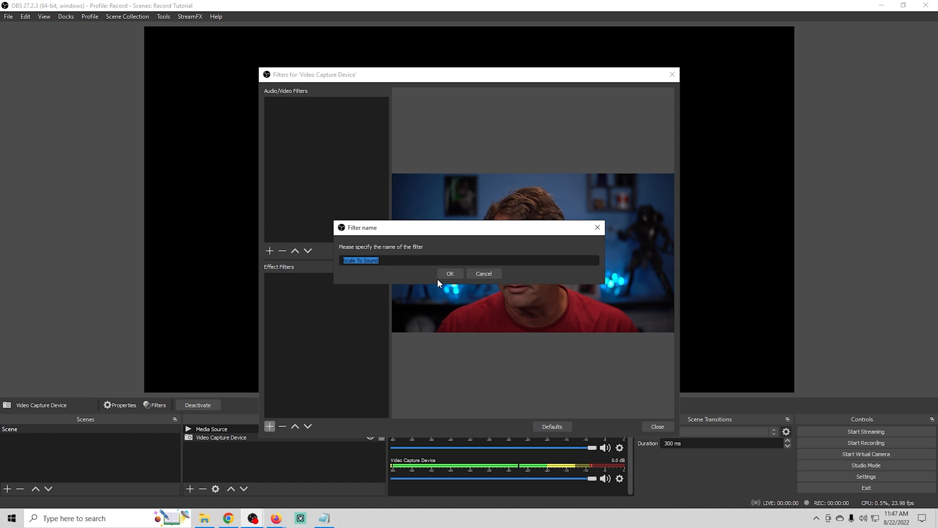
Keep the default filter name and drive the filter from the Media Source audio
left_click(450, 274)
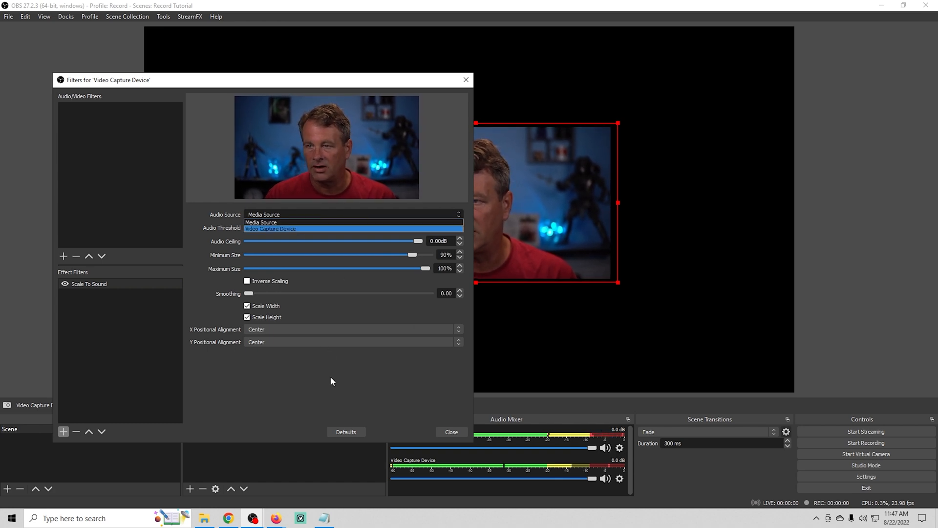
left_click(264, 222)
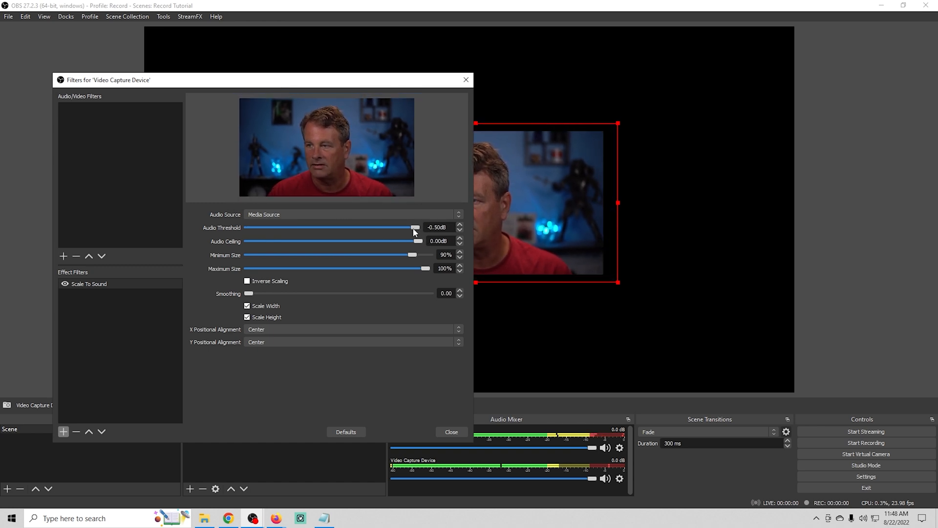
mouse_move(428, 233)
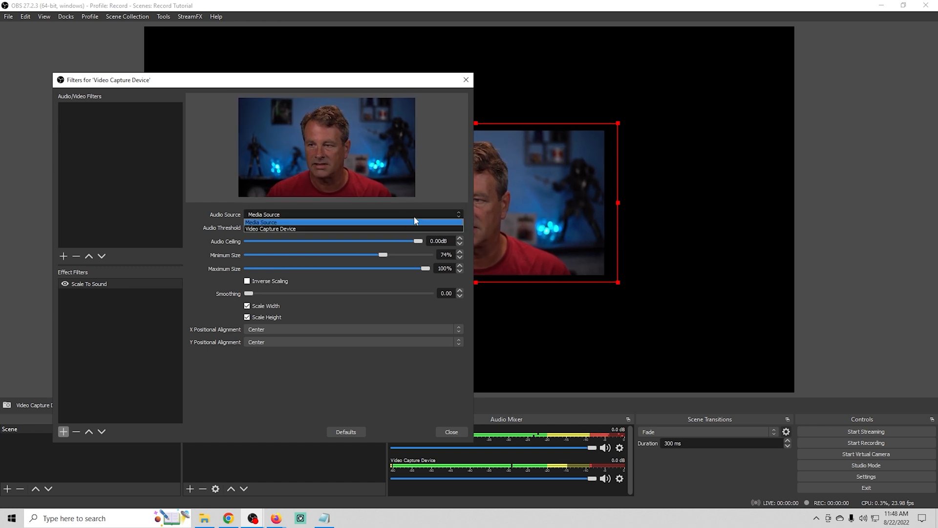
Drive the filter from the webcam audio and tune threshold, minimum size and smoothing
left_click(270, 229)
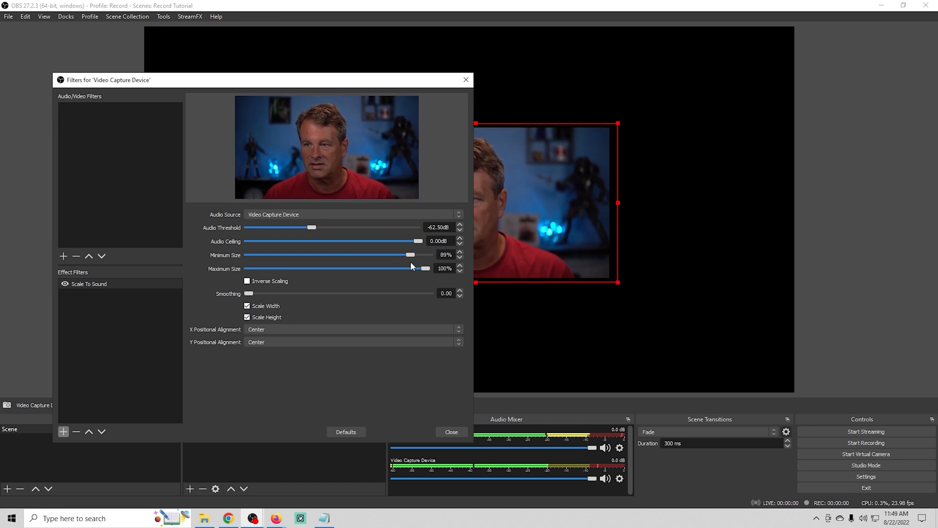
left_click(411, 254)
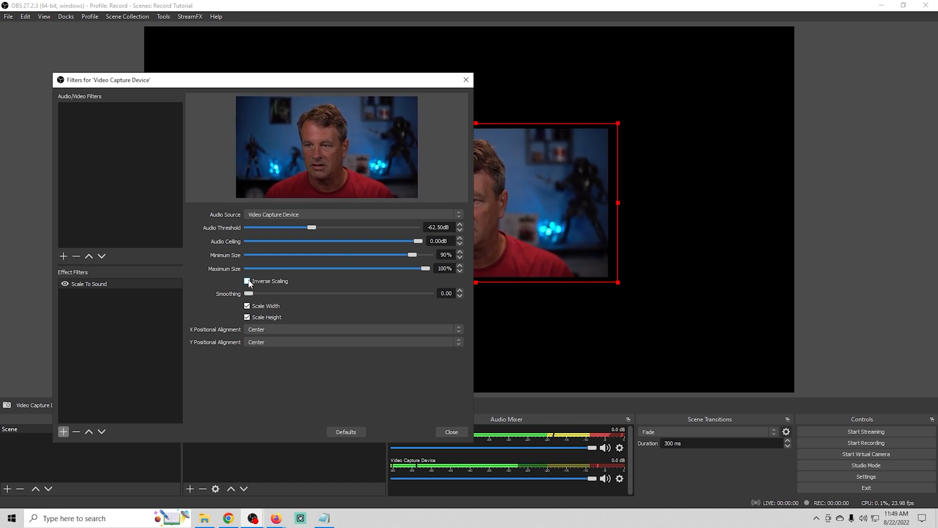
left_click(248, 282)
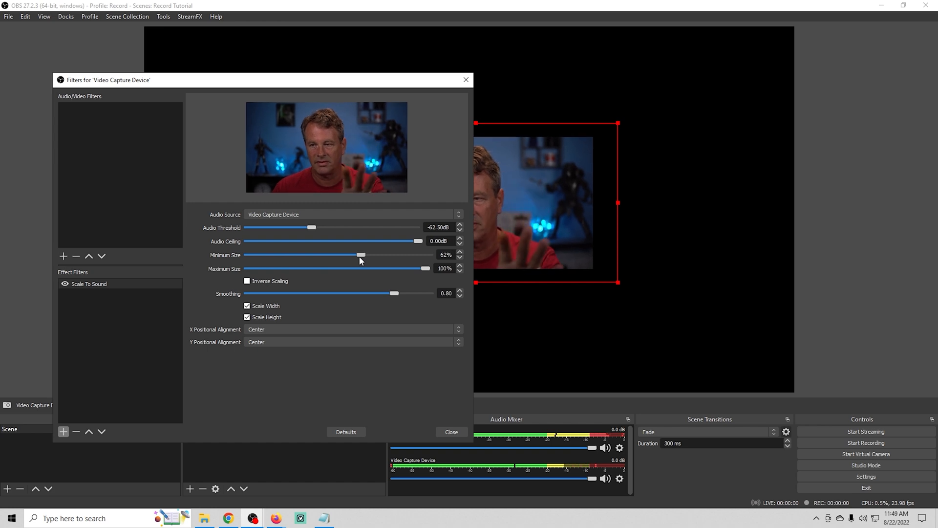
Toggle the Scale Width and Scale Height checkboxes so only the width scales
left_click(248, 306)
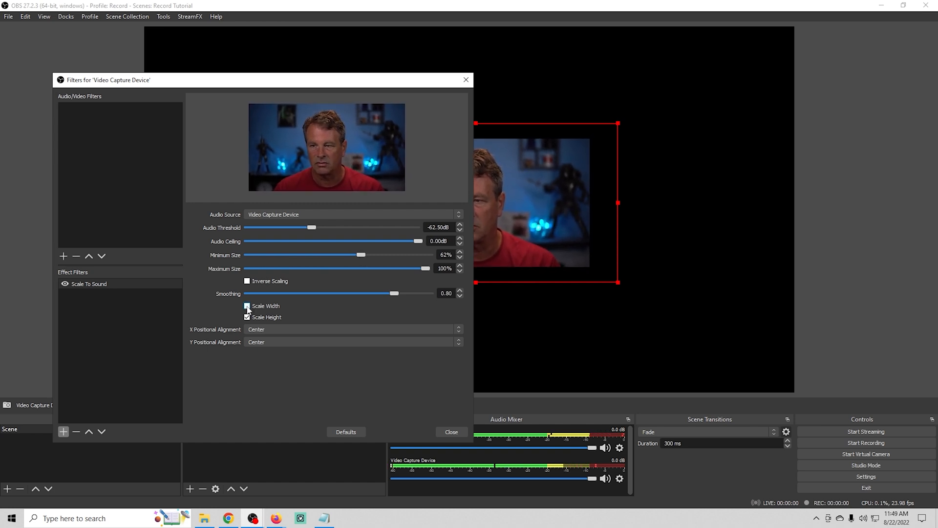
left_click(248, 317)
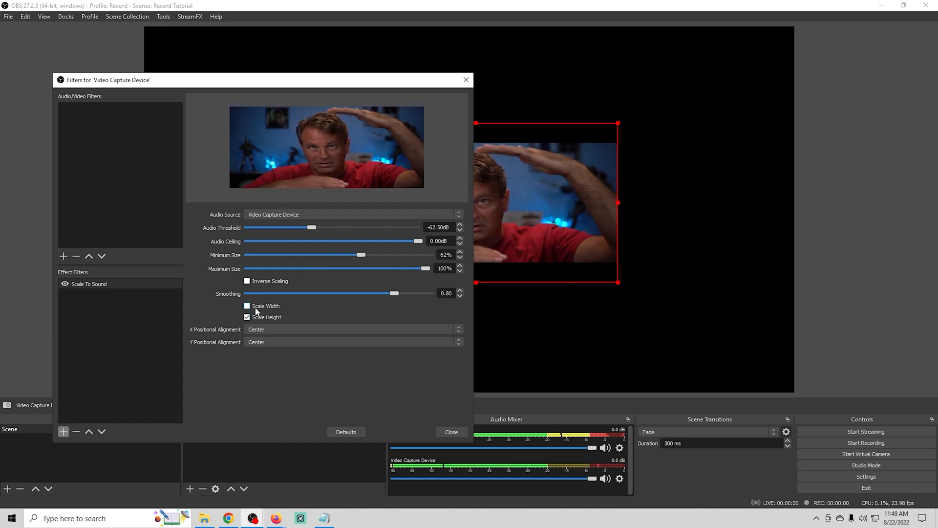
left_click(247, 306)
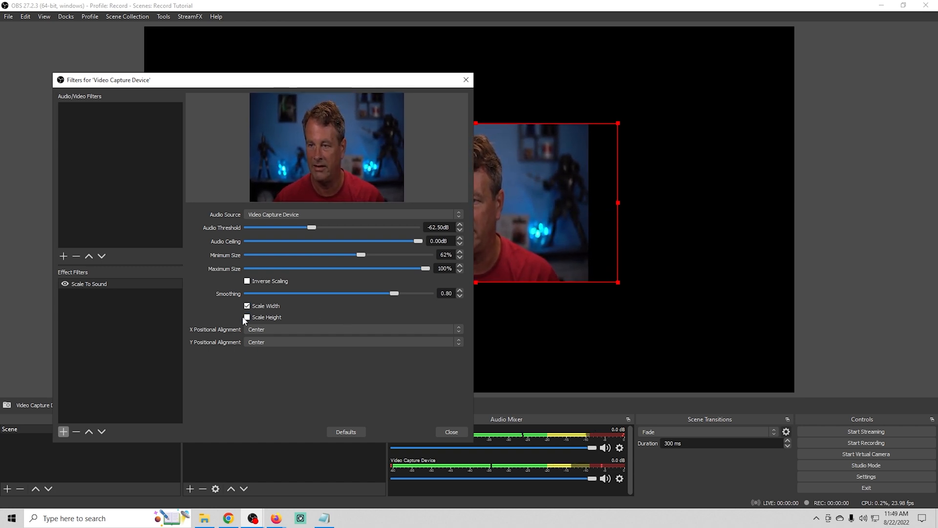
Re-enable Scale Height, return X alignment from Left to Center, and close the filter settings
left_click(247, 317)
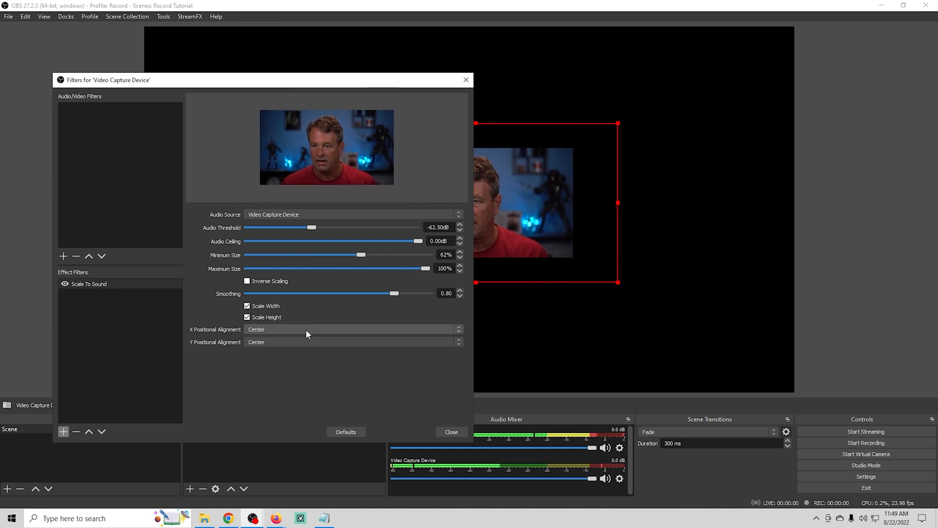
mouse_move(275, 334)
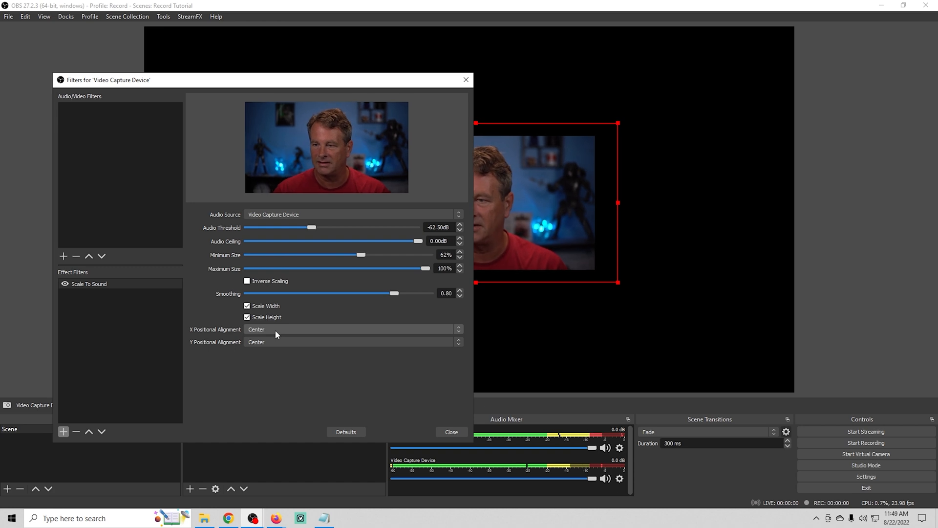
left_click(353, 329)
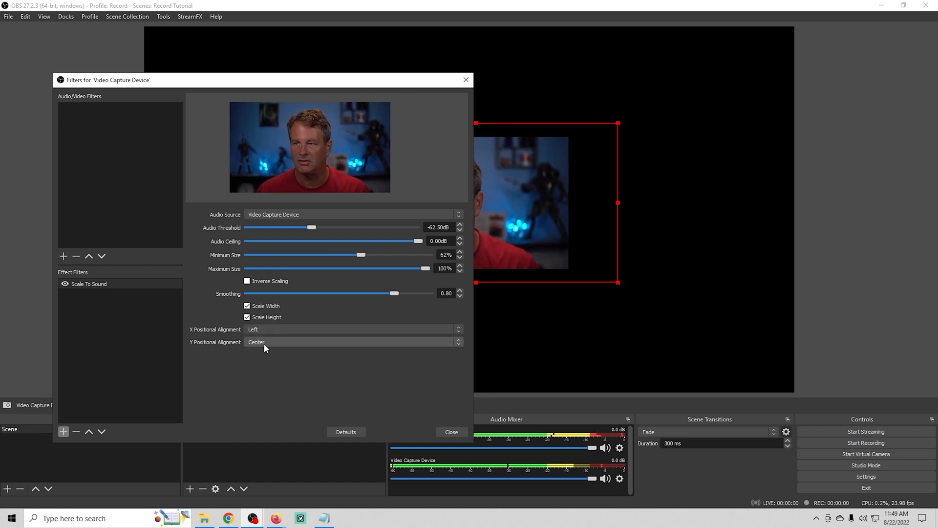
left_click(352, 329)
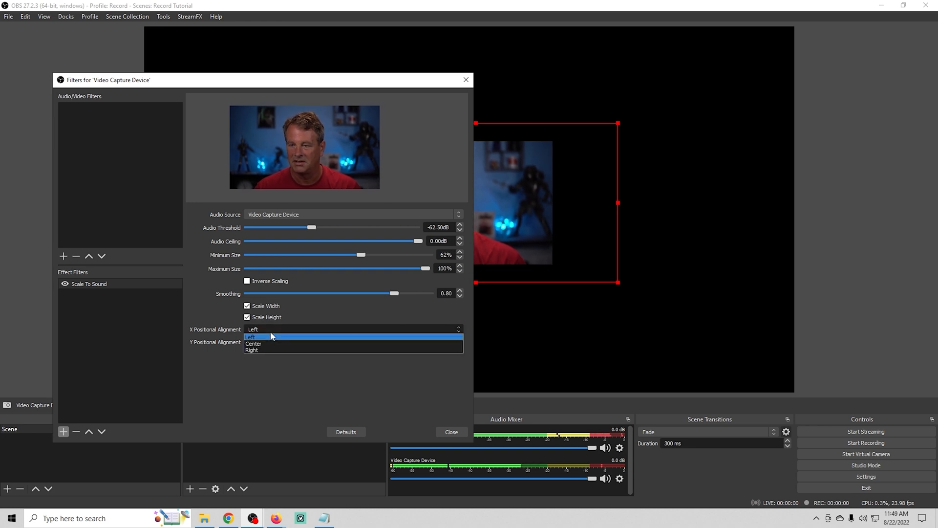
left_click(253, 344)
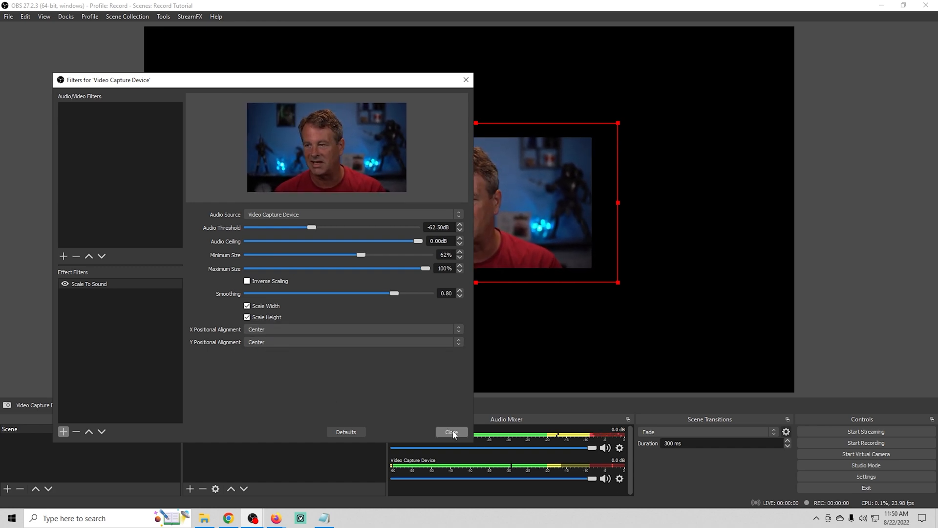
left_click(451, 432)
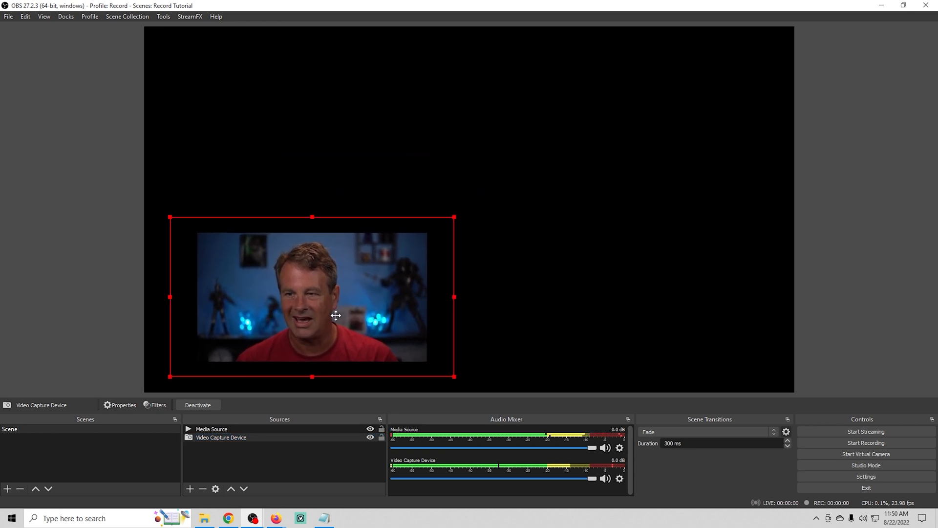